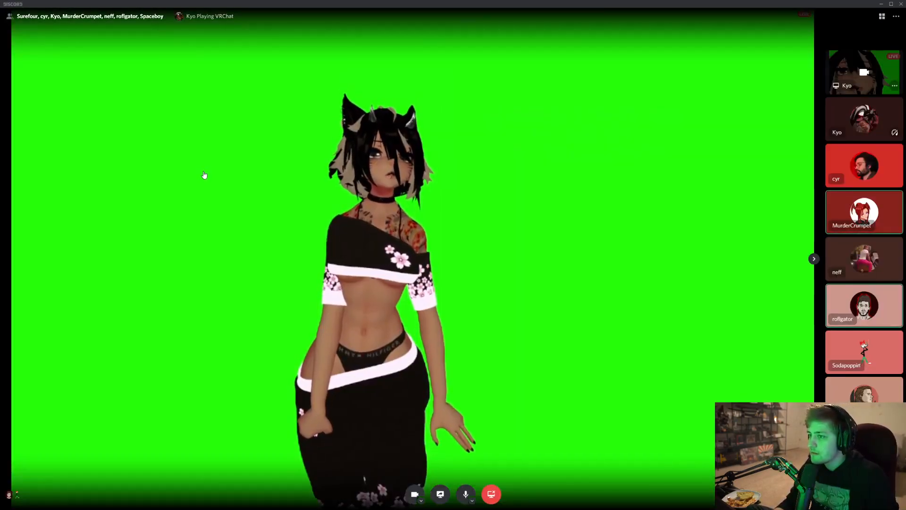
mouse_move(234, 219)
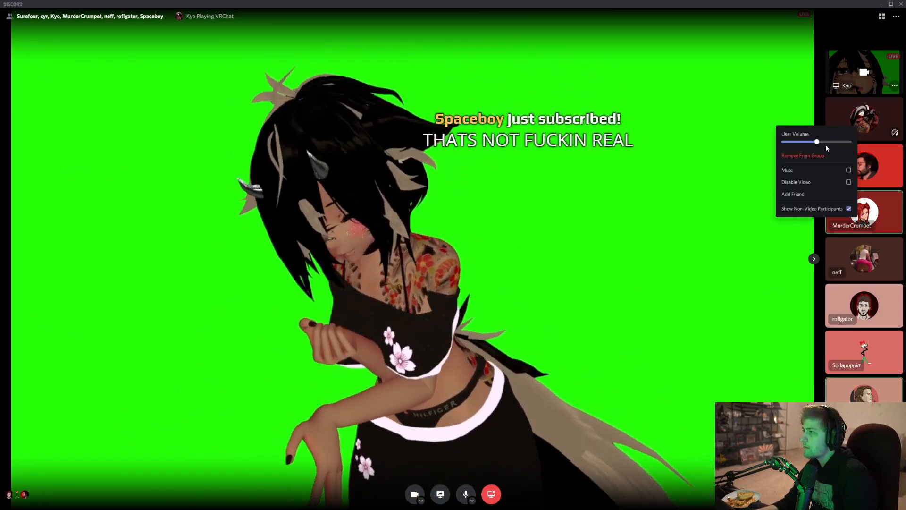
left_click(650, 318)
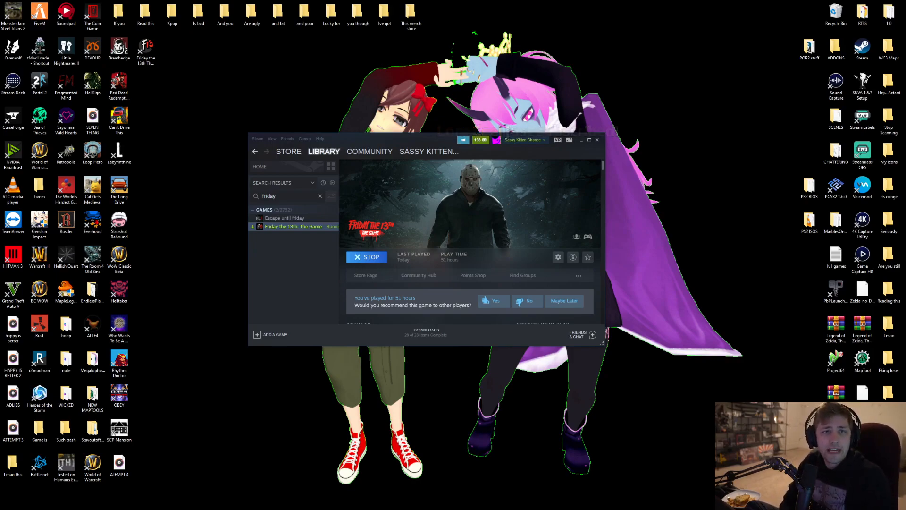
mouse_move(397, 148)
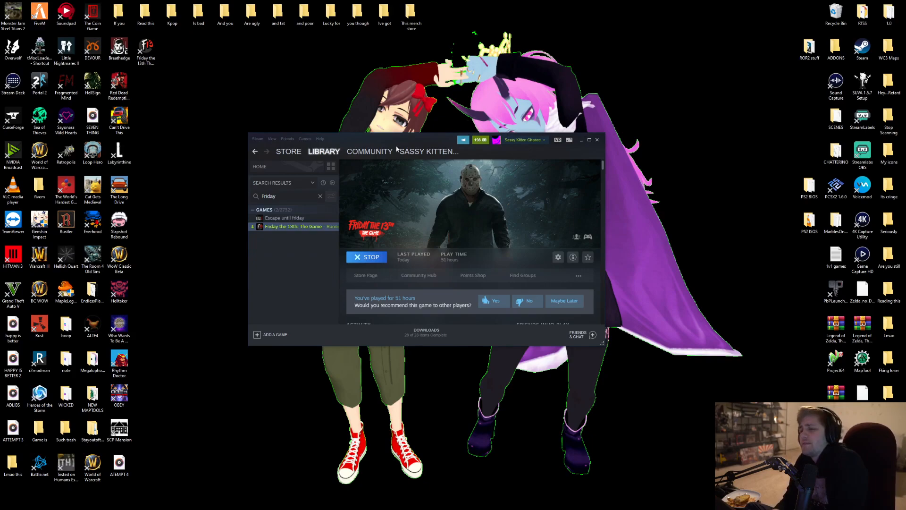
Step: Stop Friday the 13th: The Game from its Steam library page so it is no longer running
left_click(369, 151)
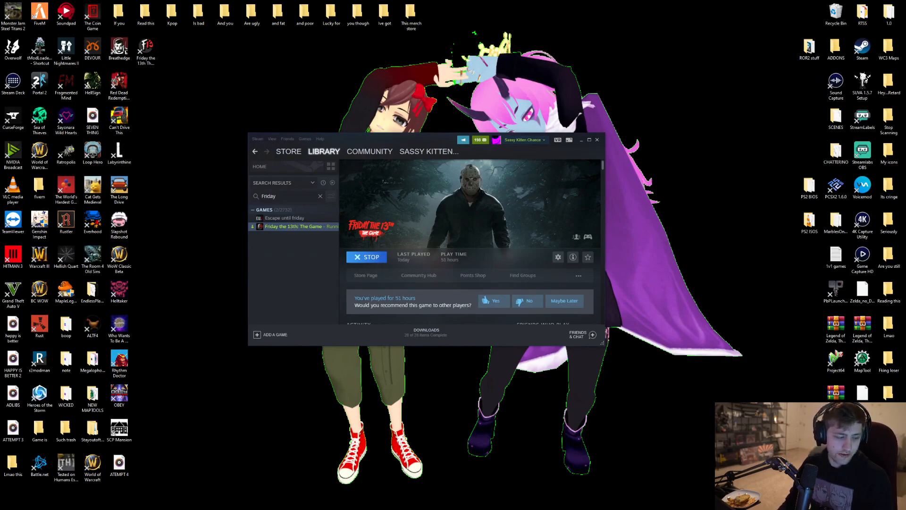
left_click(366, 257)
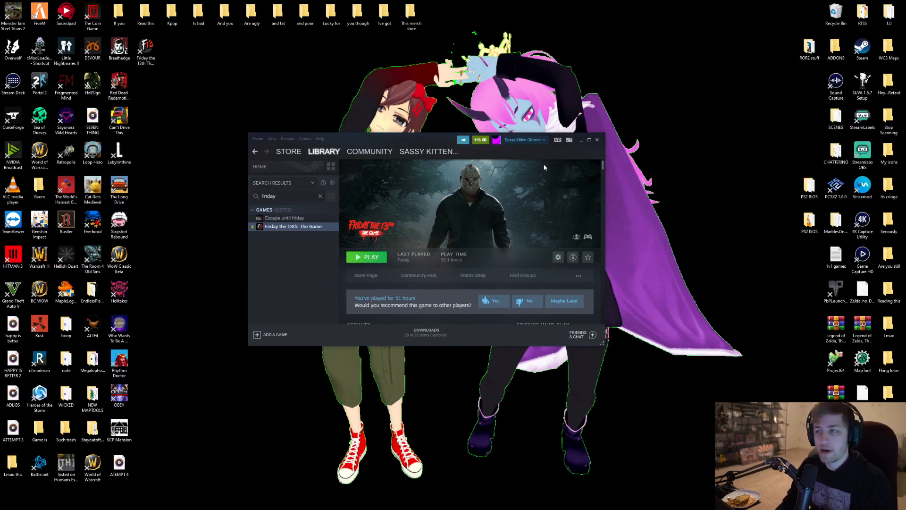
left_click(366, 256)
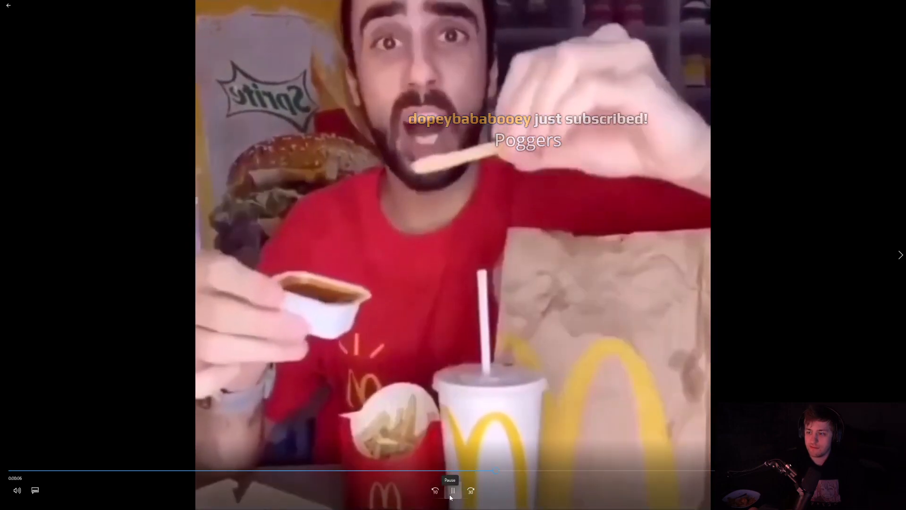
Step: Pause the sicko_mode webm partway through in Discord's full-screen media viewer
left_click(452, 490)
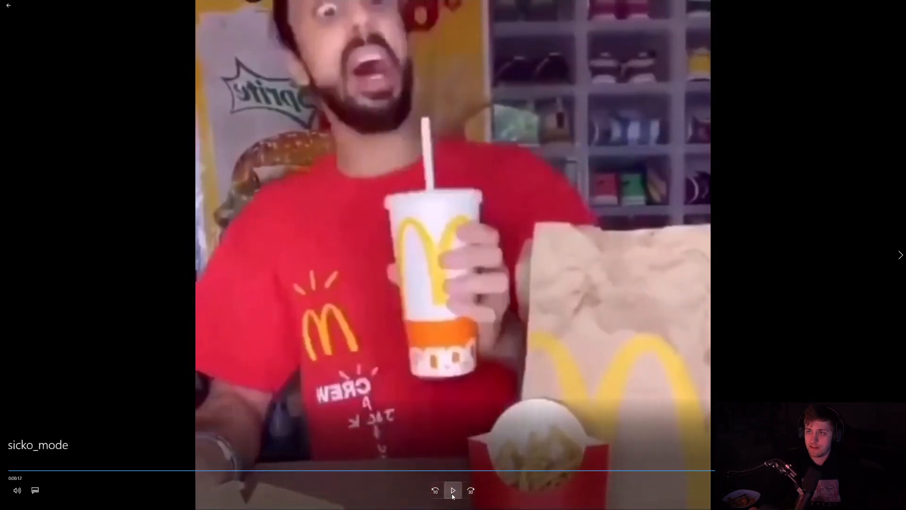